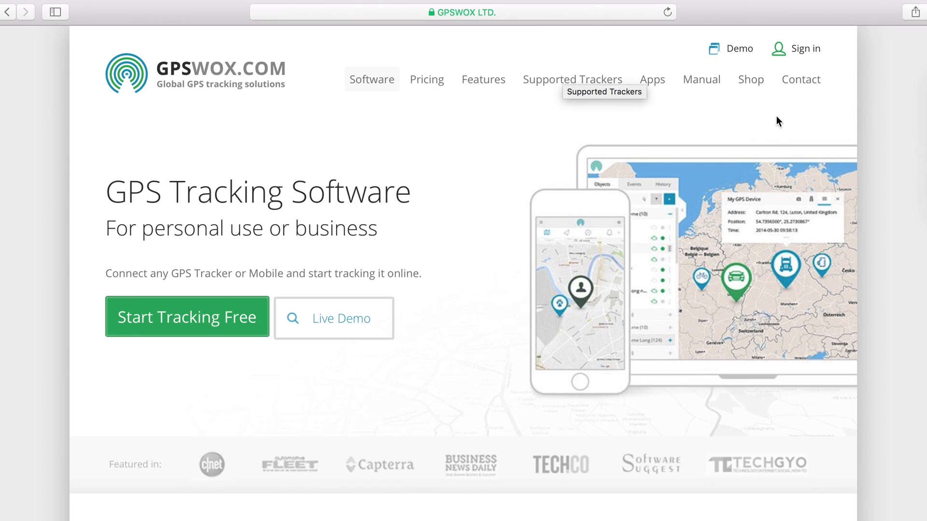
# Step: Sign in to the USA Tracking Server with the saved demo account email
pyautogui.click(803, 48)
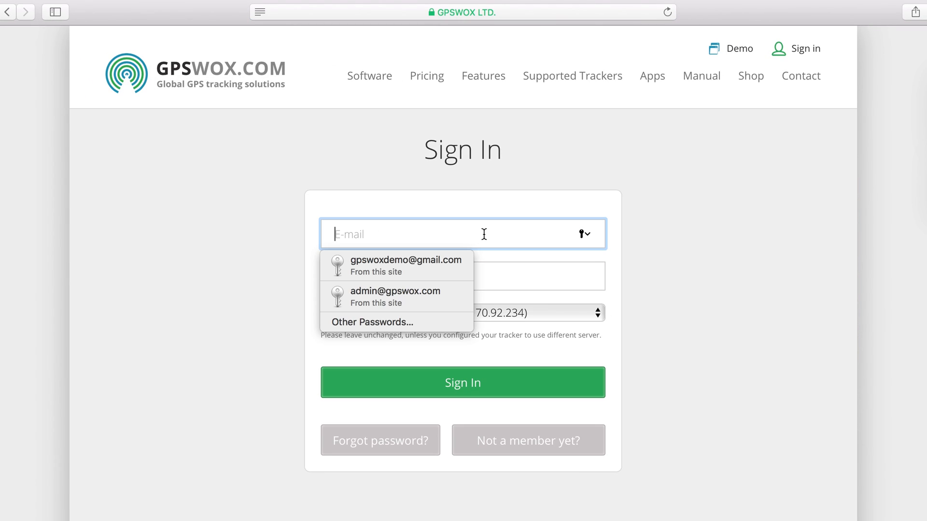
pyautogui.click(405, 266)
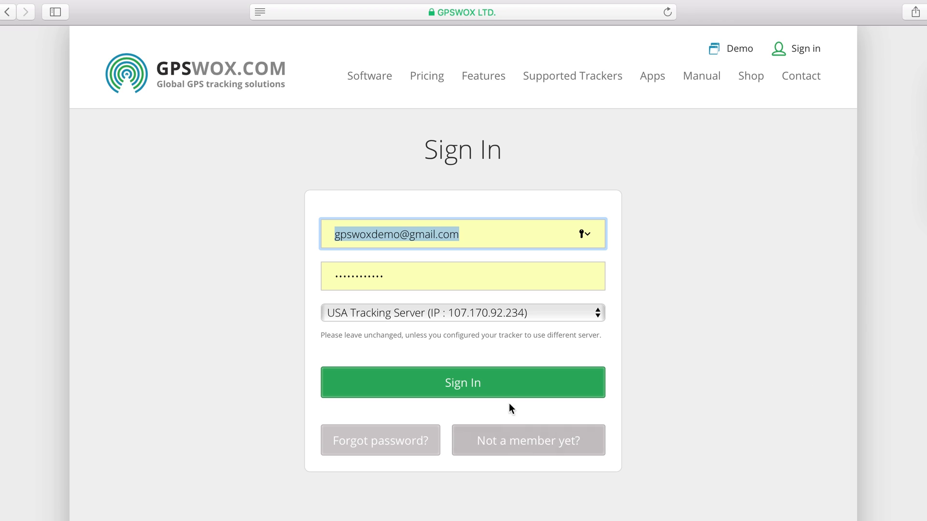
pyautogui.click(463, 382)
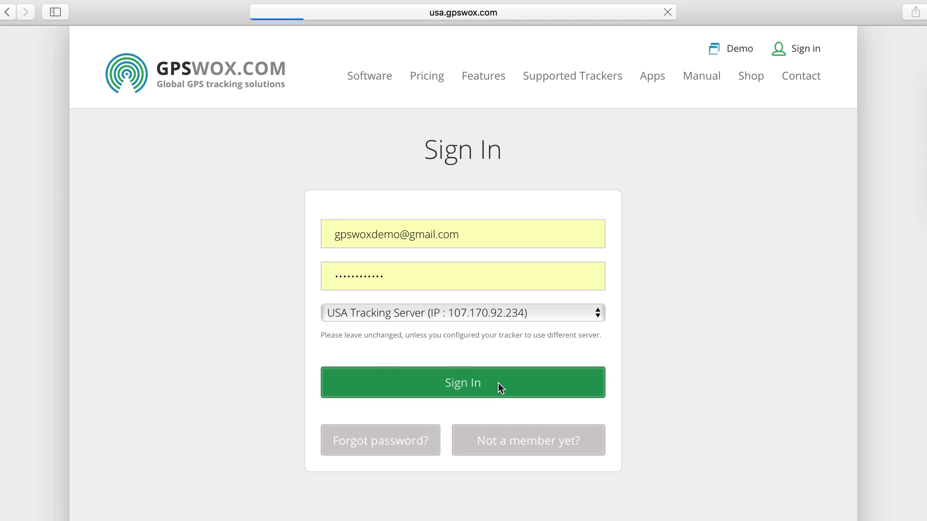
pyautogui.click(462, 382)
pyautogui.write('A')
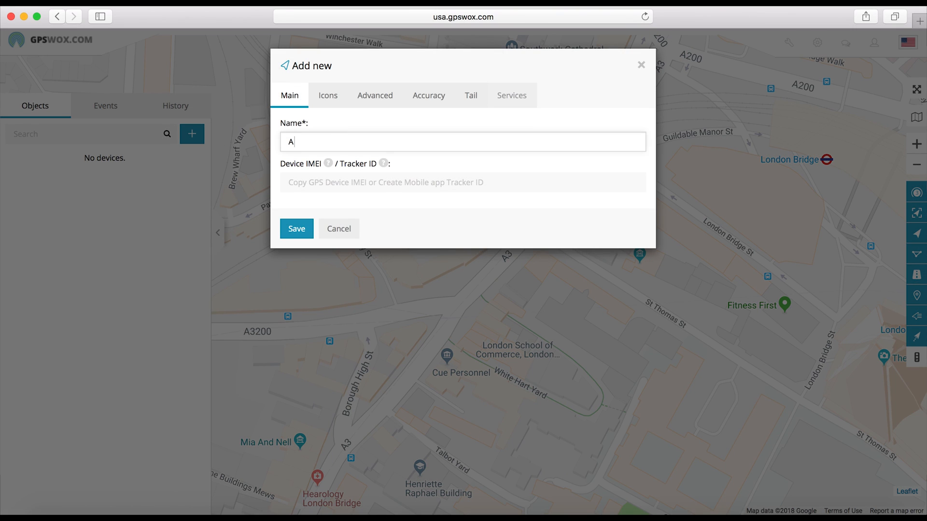
# Step: Save a new device named 'App Demo' with tracker ID 80808080
pyautogui.write('pp Demo')
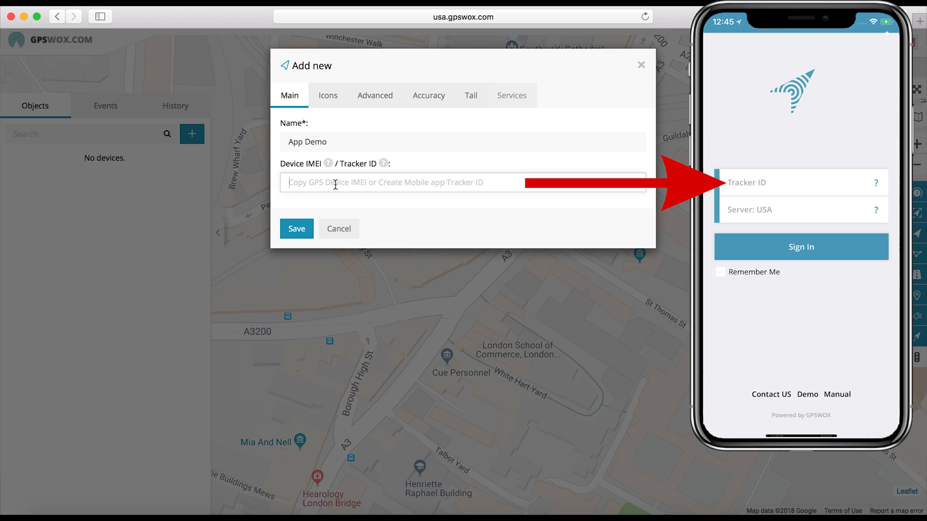
pyautogui.write('80808080')
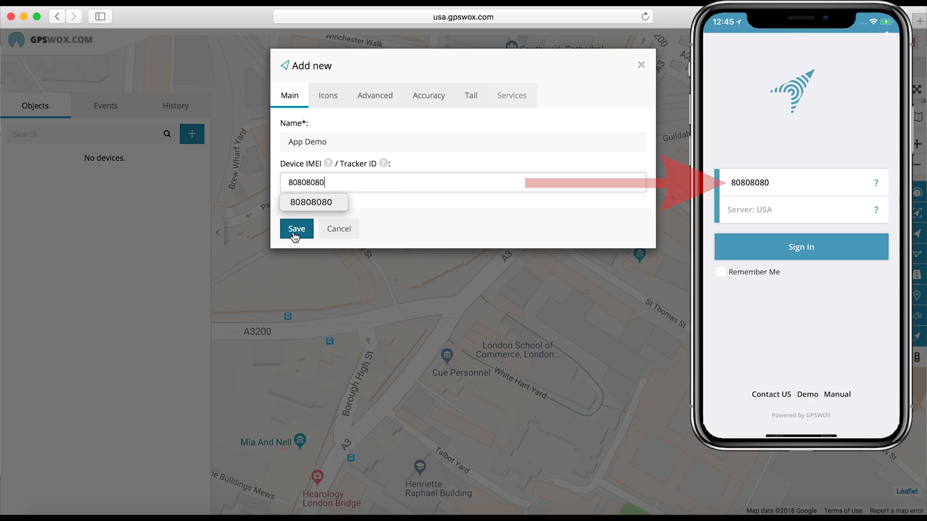
pyautogui.click(296, 228)
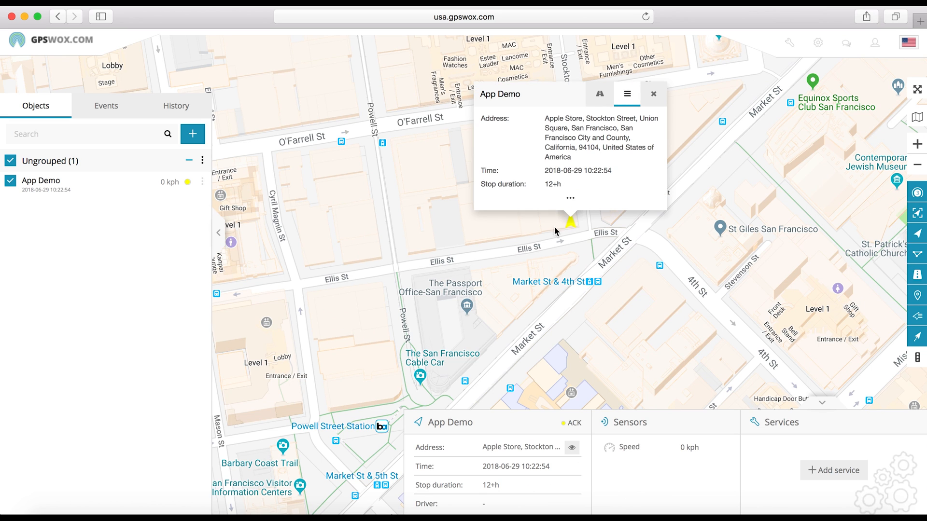
pyautogui.click(653, 94)
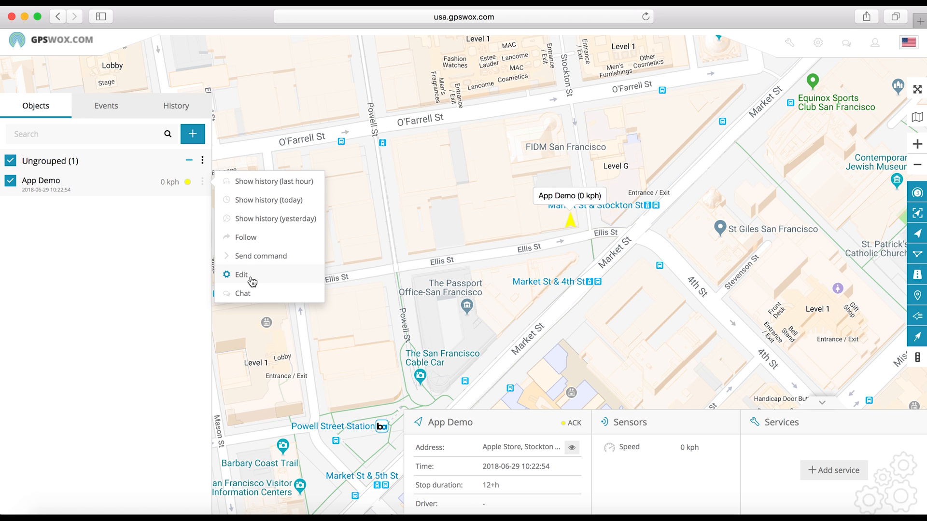
pyautogui.click(240, 274)
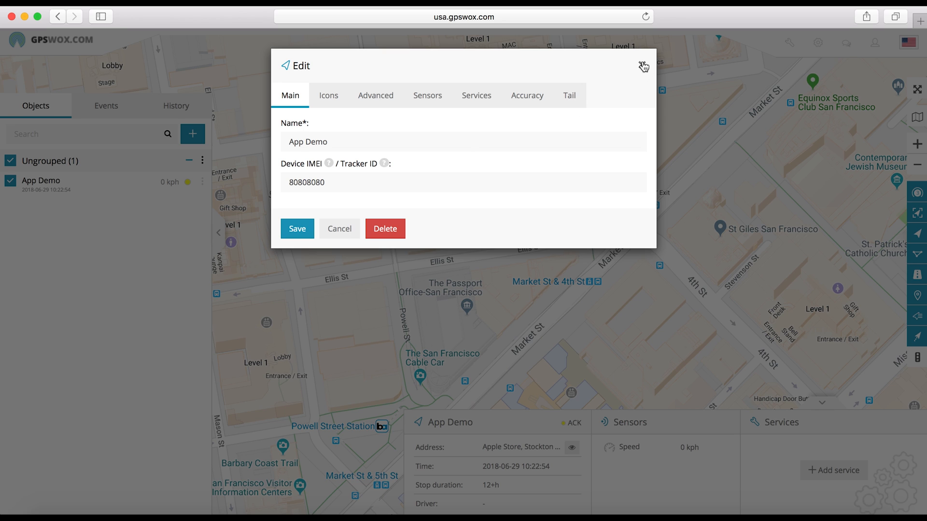
pyautogui.click(642, 66)
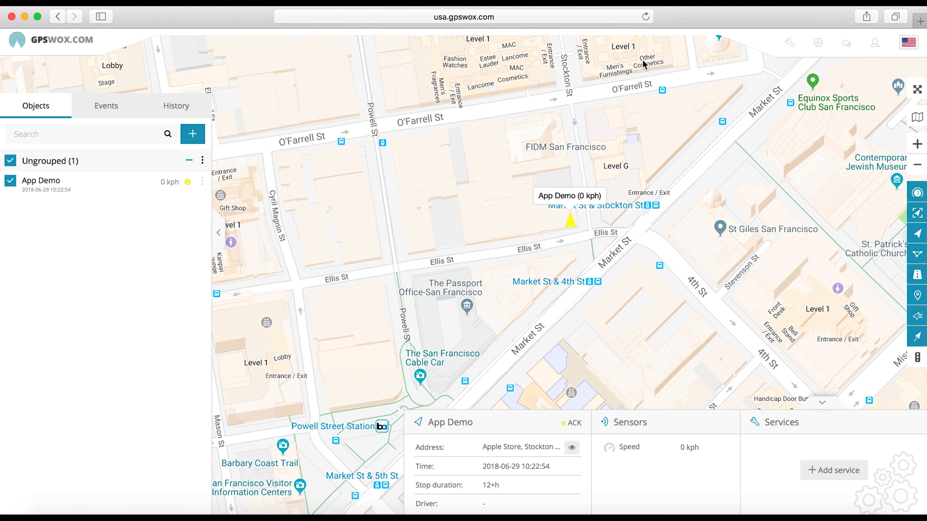
pyautogui.moveTo(789, 42)
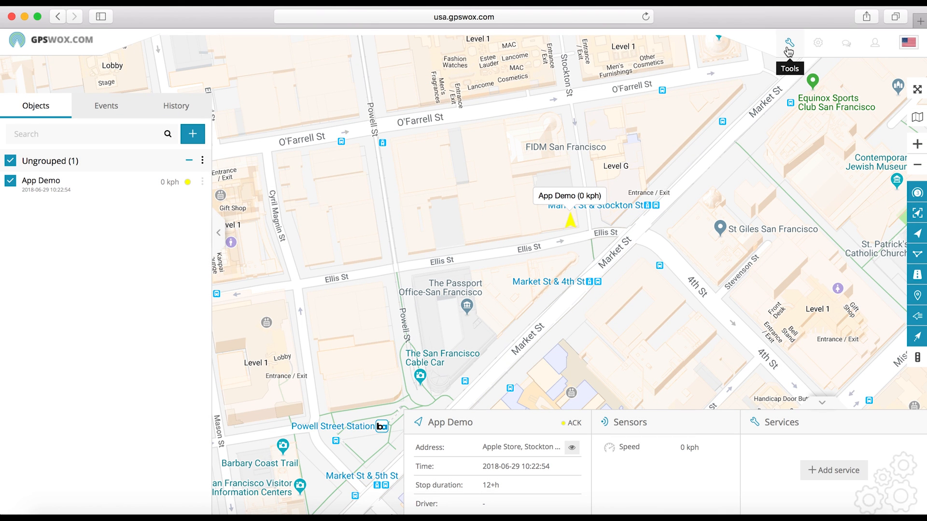
# Step: Add 'Demo Task' for App Demo with a Cupertino pickup address, then close Tasks
pyautogui.click(789, 42)
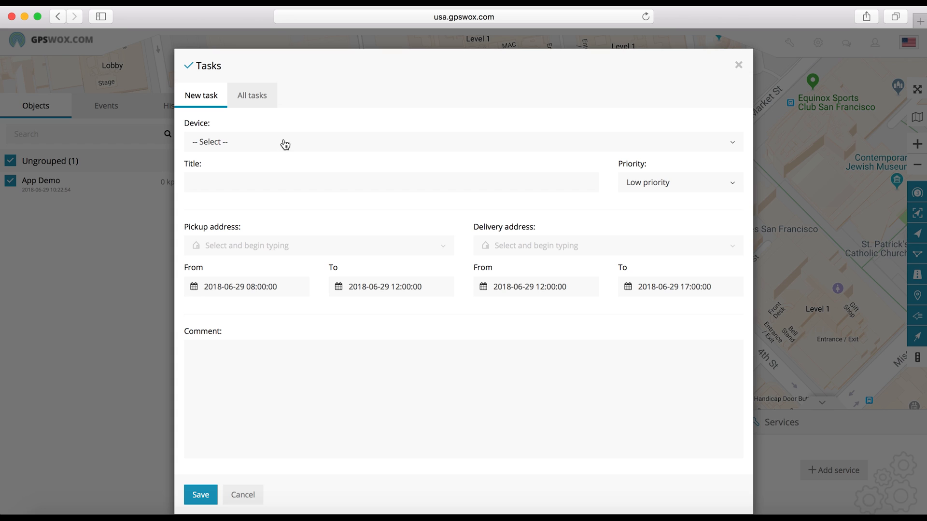
pyautogui.click(463, 142)
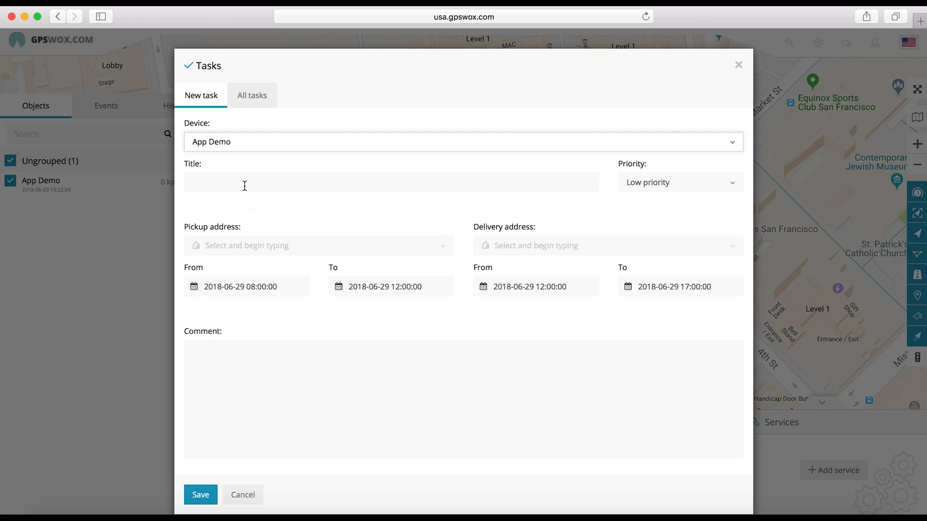
pyautogui.write('cuperti')
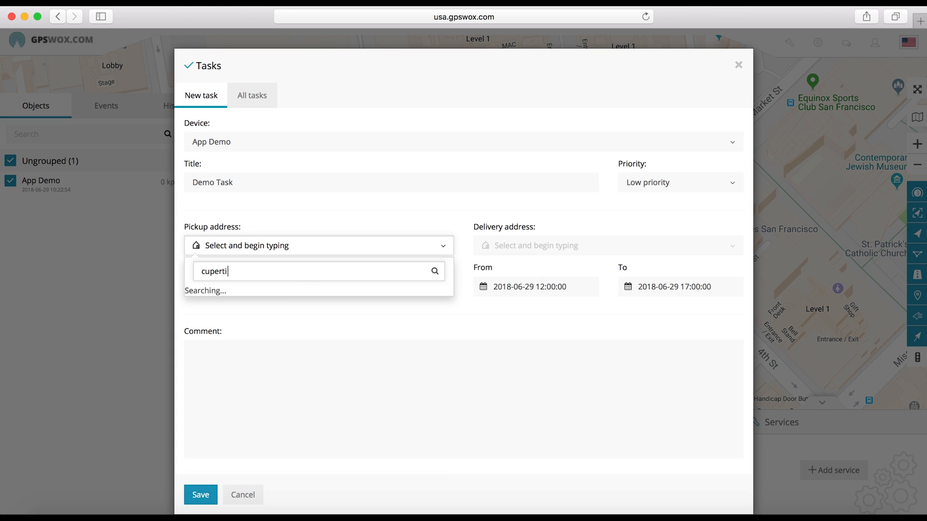
pyautogui.click(251, 95)
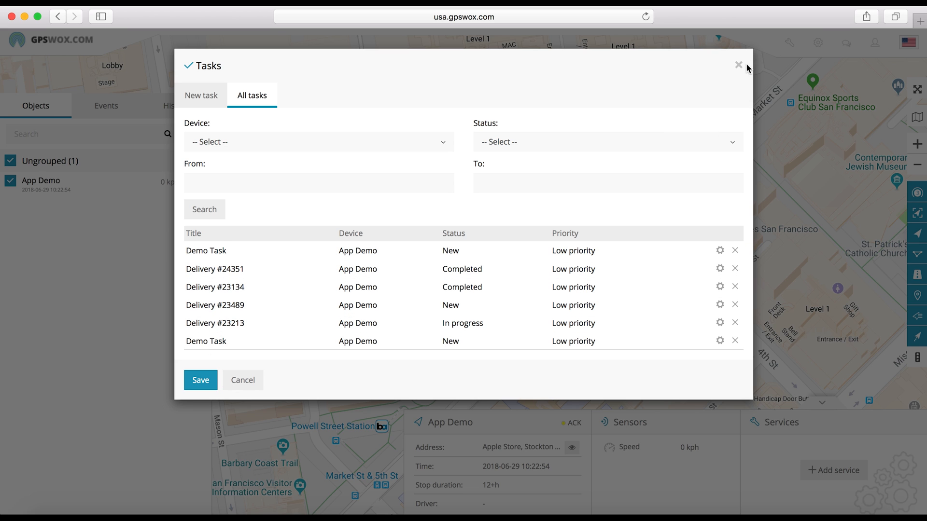
pyautogui.click(737, 65)
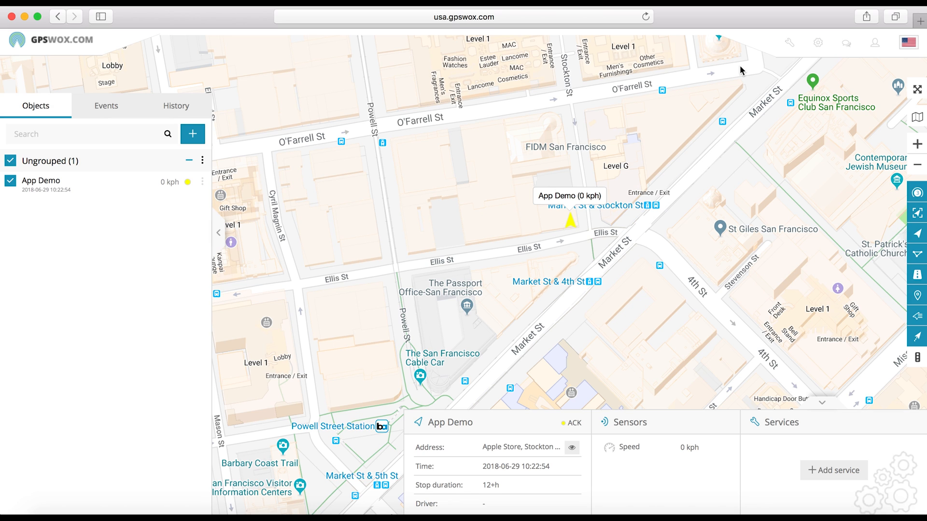
pyautogui.moveTo(170, 218)
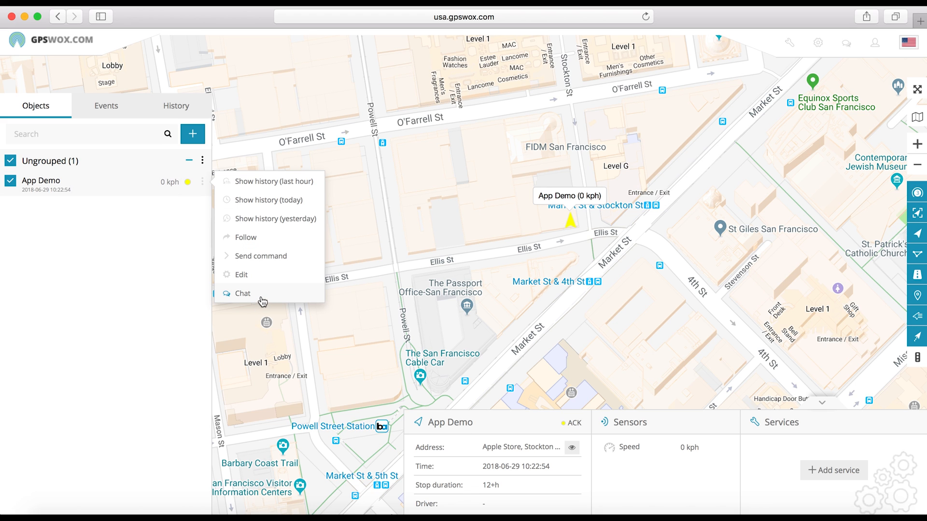
# Step: Open App Demo's conversation in the full chat window and type 'Hello'
pyautogui.click(243, 293)
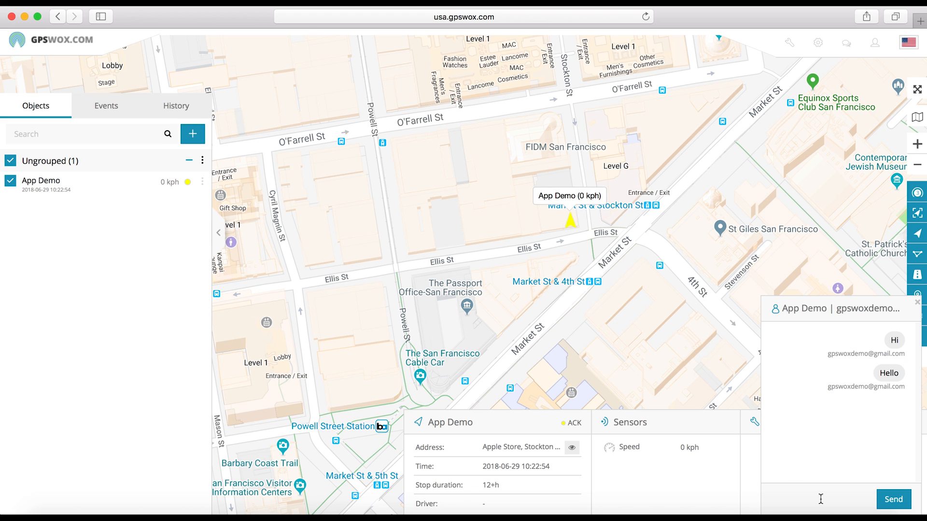
pyautogui.click(845, 42)
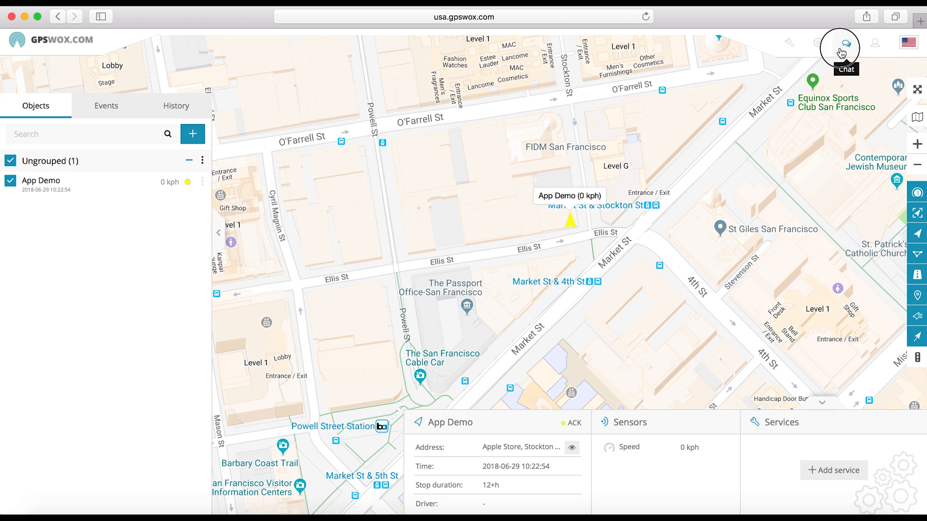
pyautogui.click(845, 42)
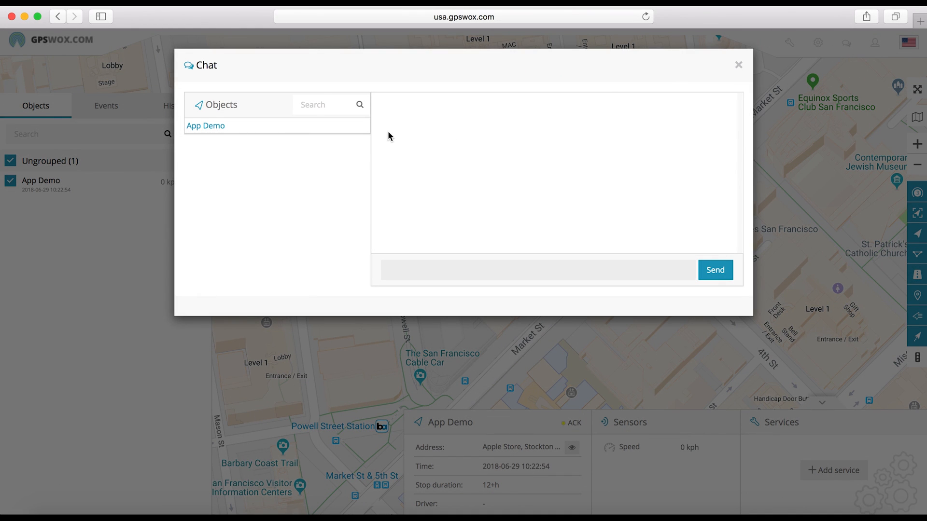
pyautogui.click(205, 126)
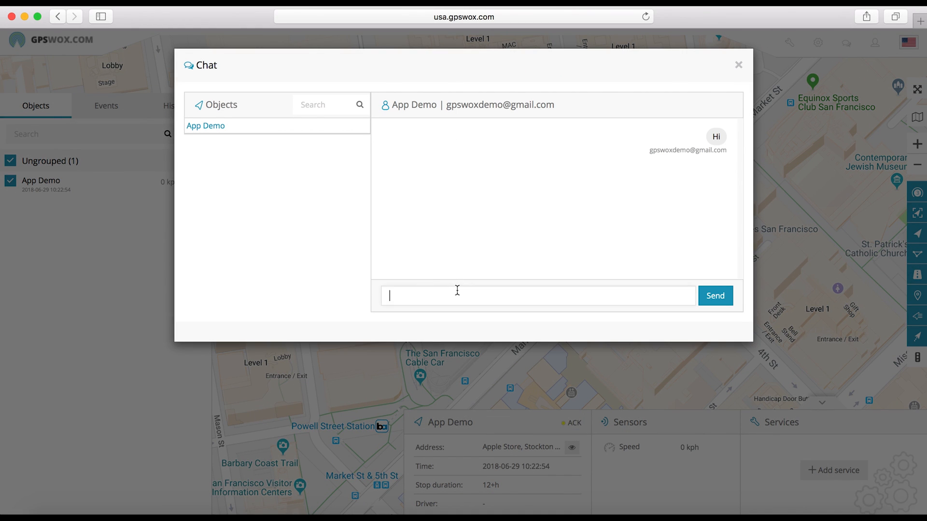
pyautogui.write('Hello')
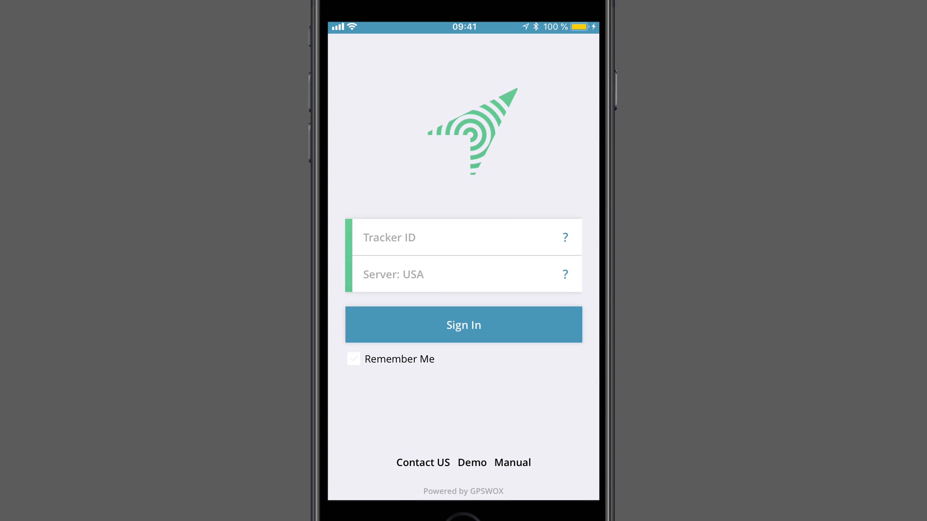
# Step: Sign in to the tracker app with the device's tracker ID and allow location access
pyautogui.write('80808')
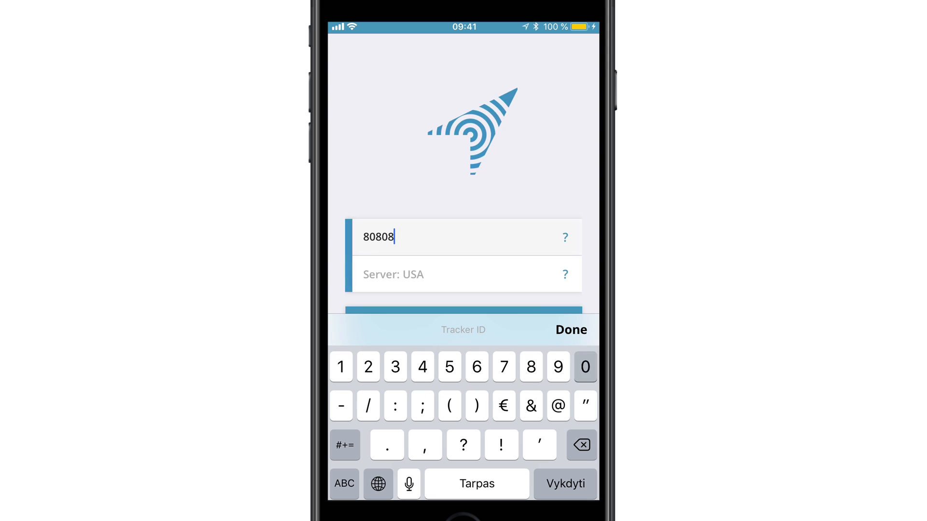
pyautogui.click(570, 329)
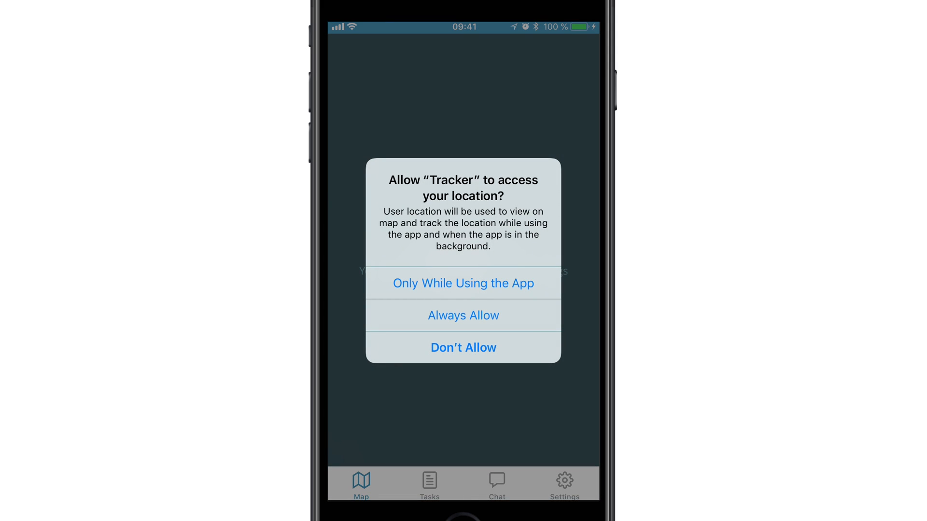
pyautogui.click(463, 347)
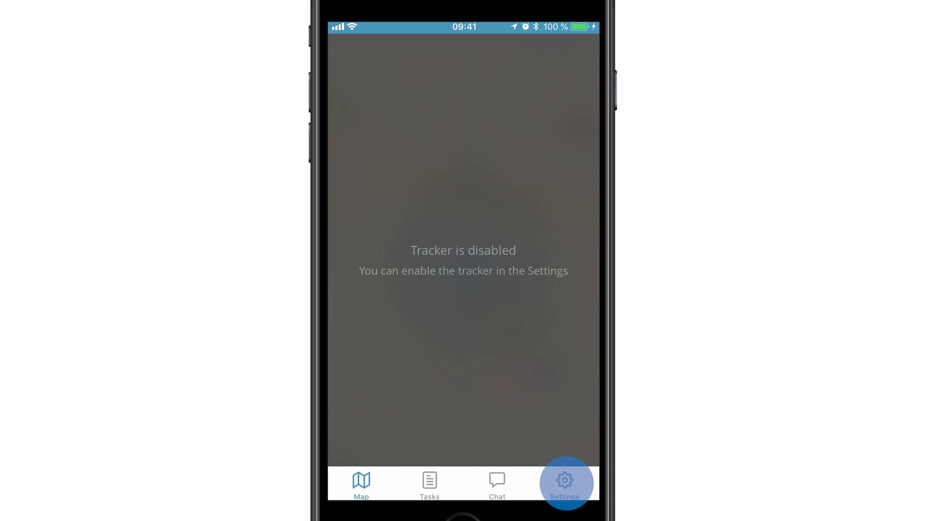
# Step: Turn on Enable Tracker in Settings, view the location on Map, then open Tasks
pyautogui.click(564, 483)
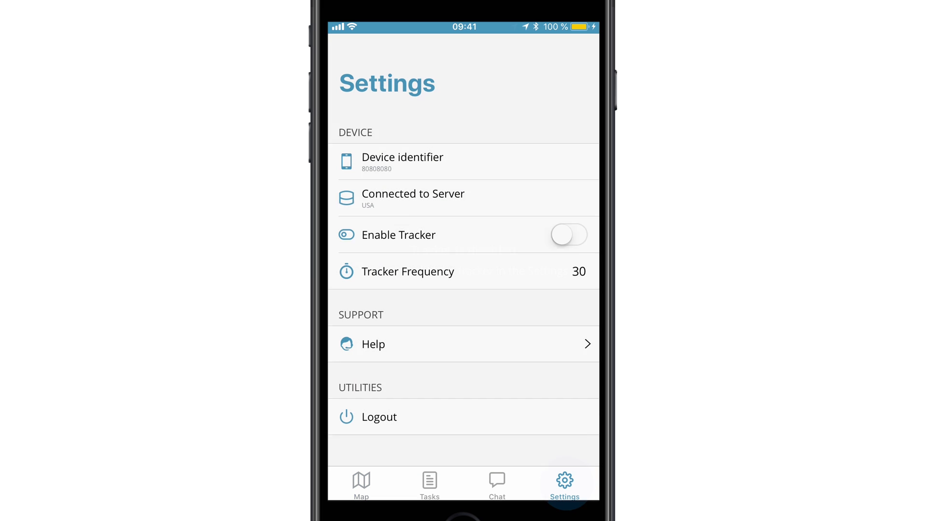
pyautogui.click(568, 235)
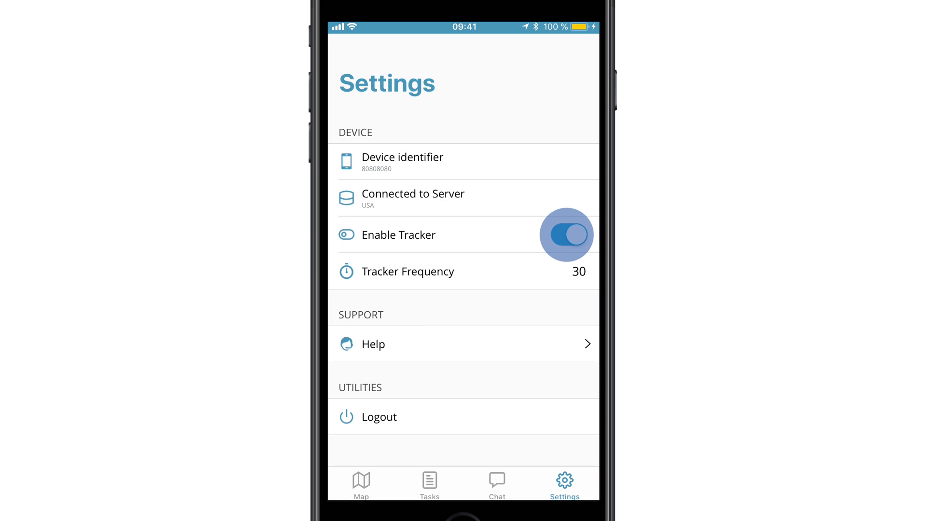
pyautogui.click(568, 235)
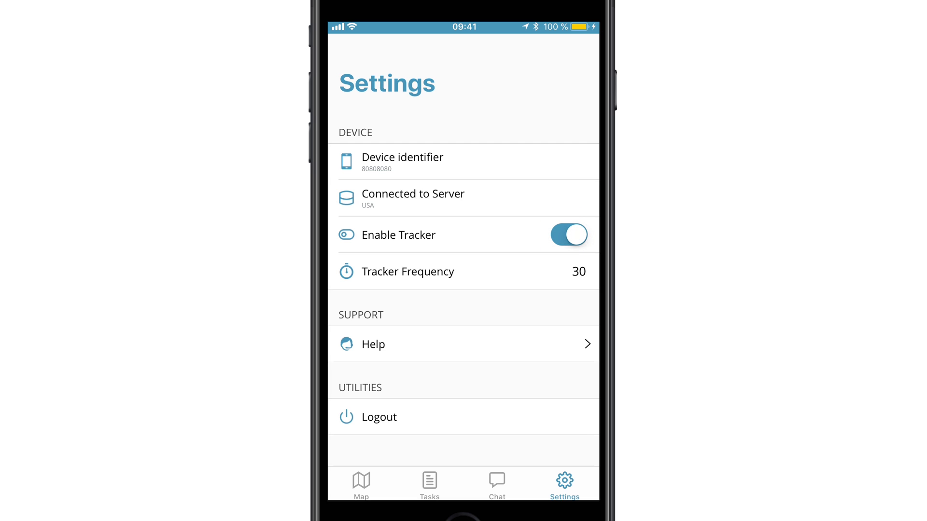
pyautogui.click(360, 484)
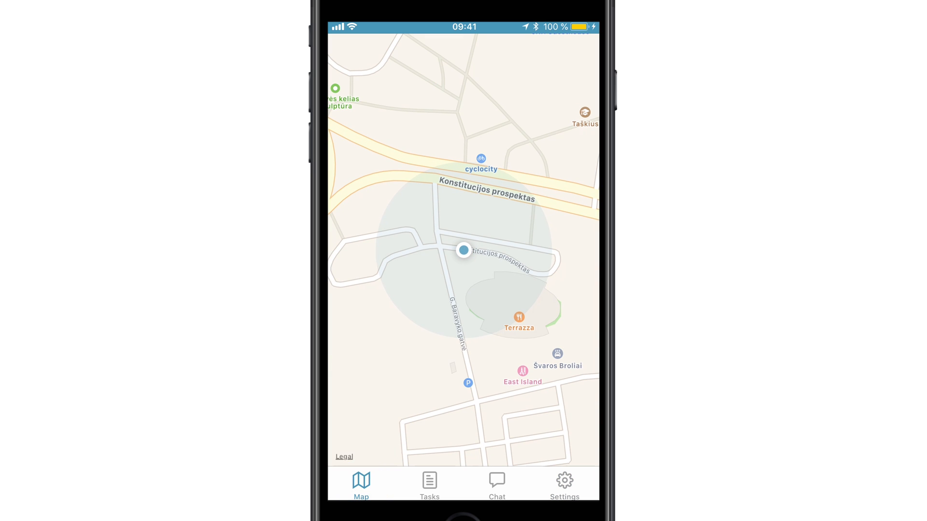
pyautogui.click(429, 484)
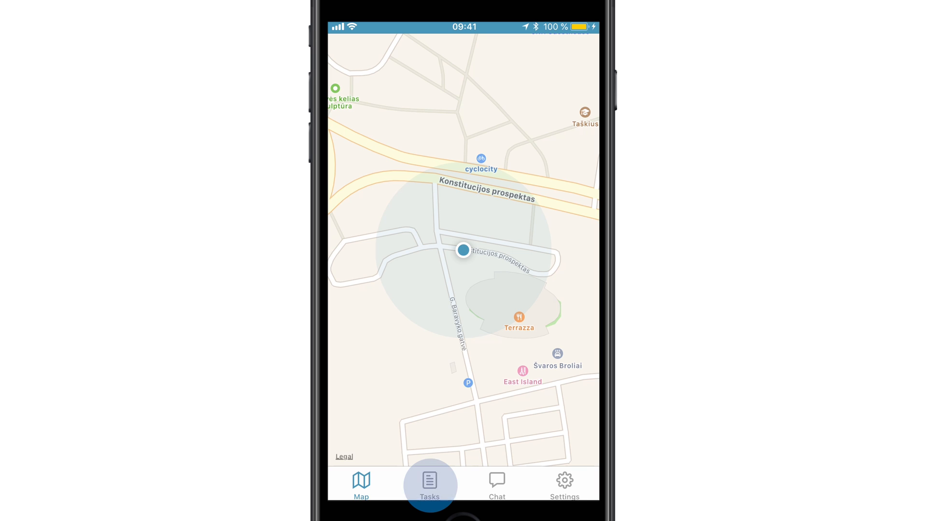
pyautogui.click(429, 484)
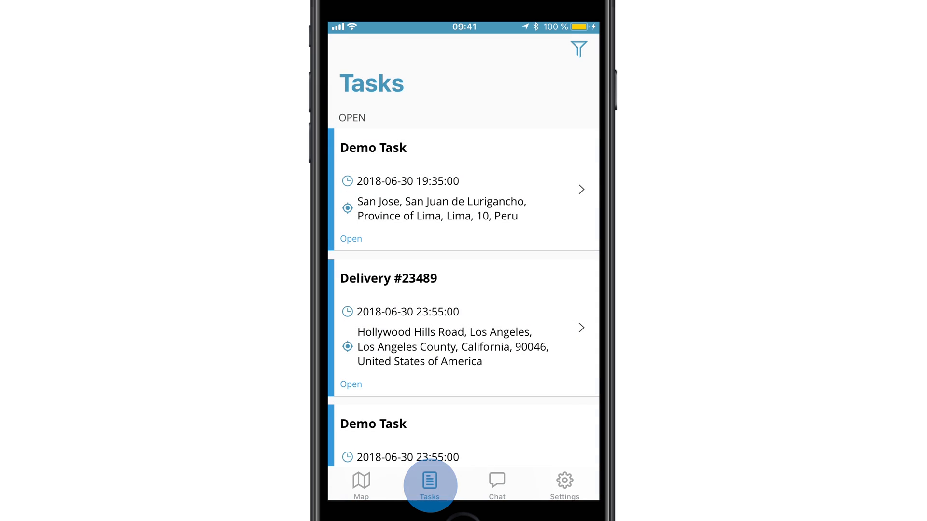
# Step: Complete Demo Task with a check-mark signature and return to the task list
pyautogui.click(430, 484)
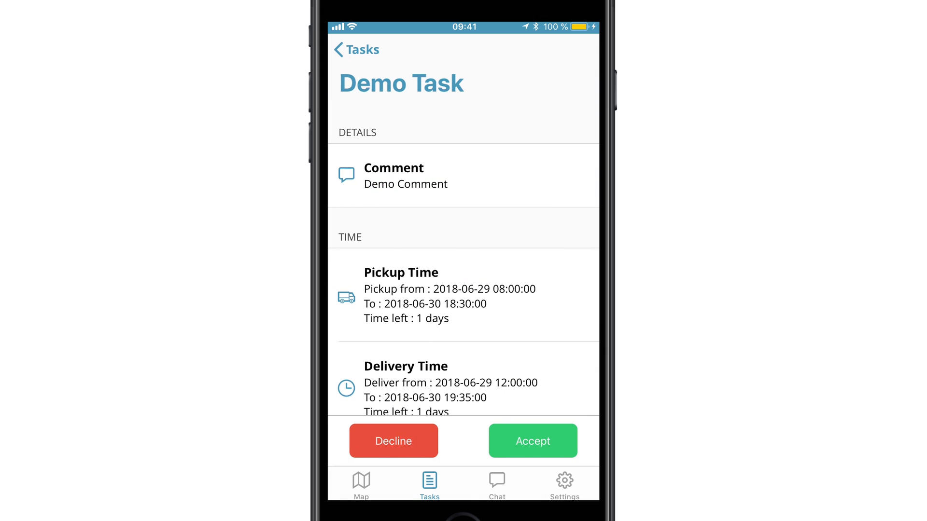
pyautogui.scroll(-3)
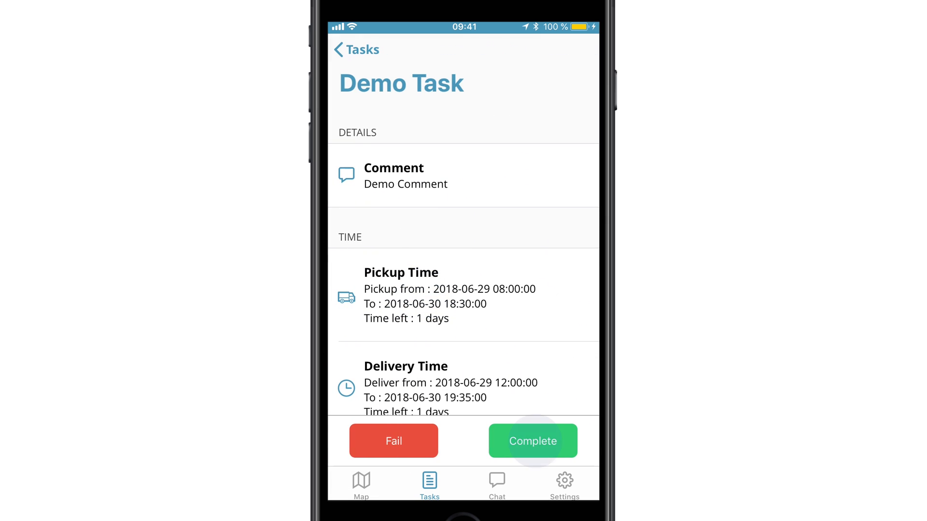
pyautogui.click(532, 440)
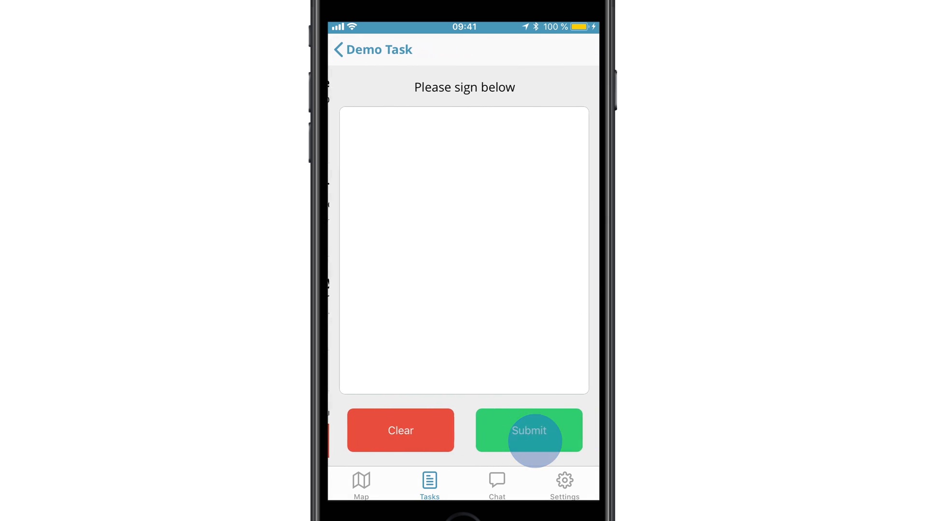
pyautogui.moveTo(406, 239); pyautogui.dragTo(490, 225)
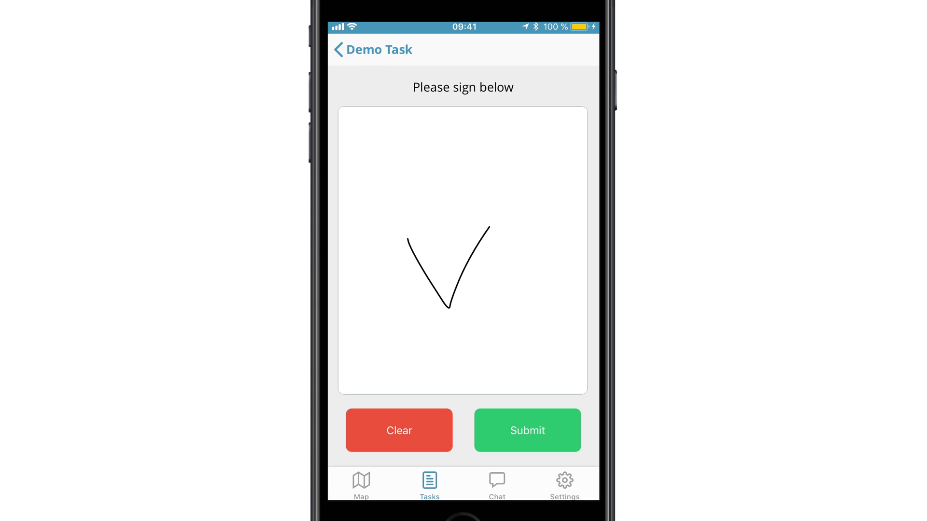
pyautogui.click(526, 430)
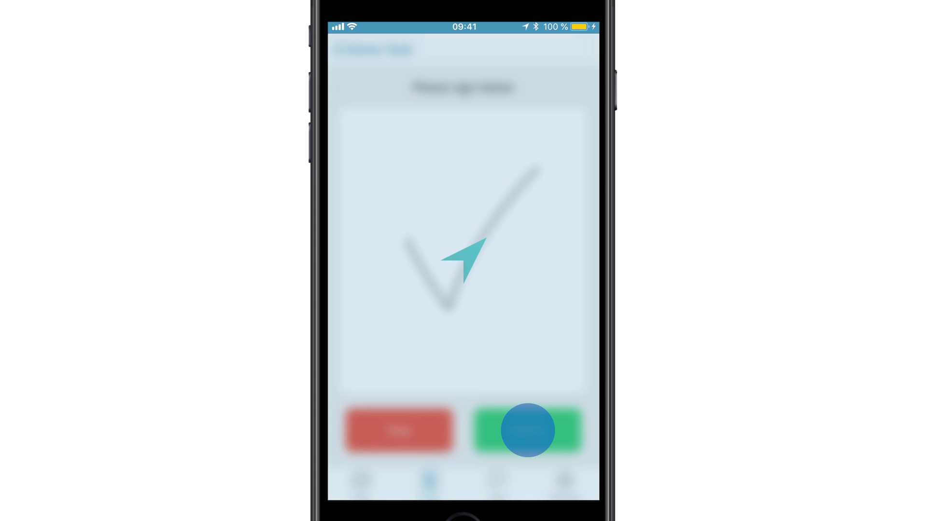
pyautogui.click(526, 430)
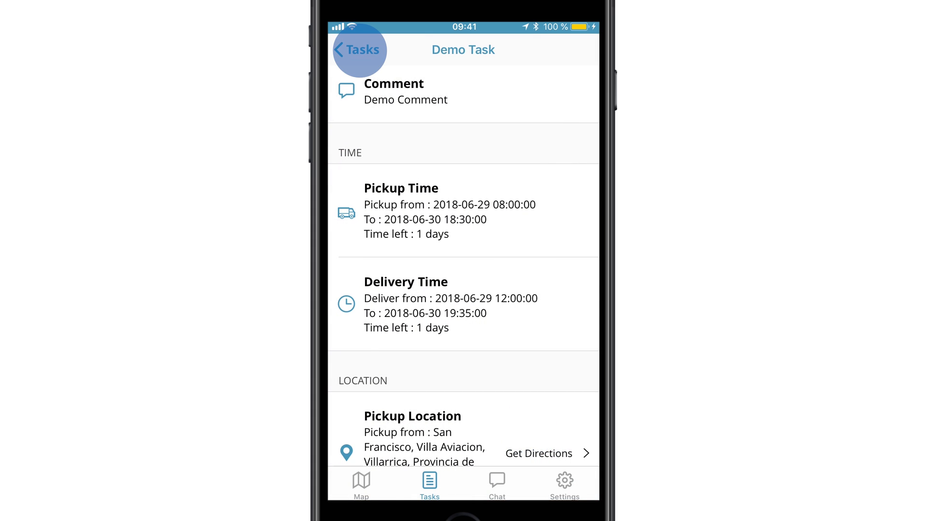
pyautogui.click(355, 49)
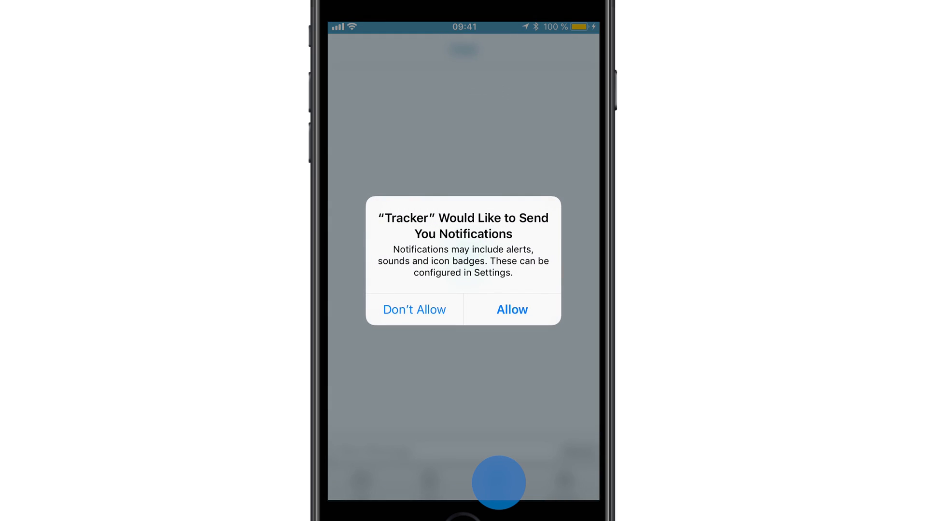
# Step: Allow notifications and start writing a new chat message
pyautogui.click(511, 309)
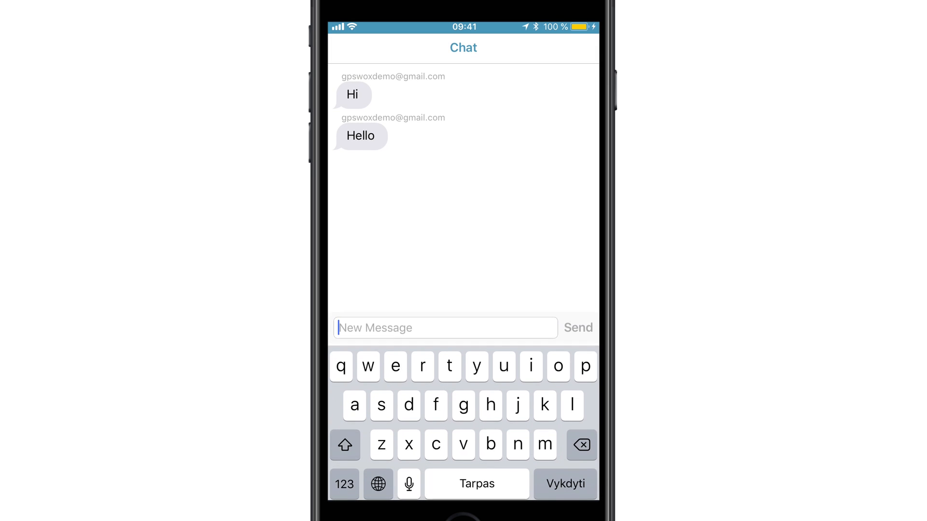
pyautogui.click(577, 328)
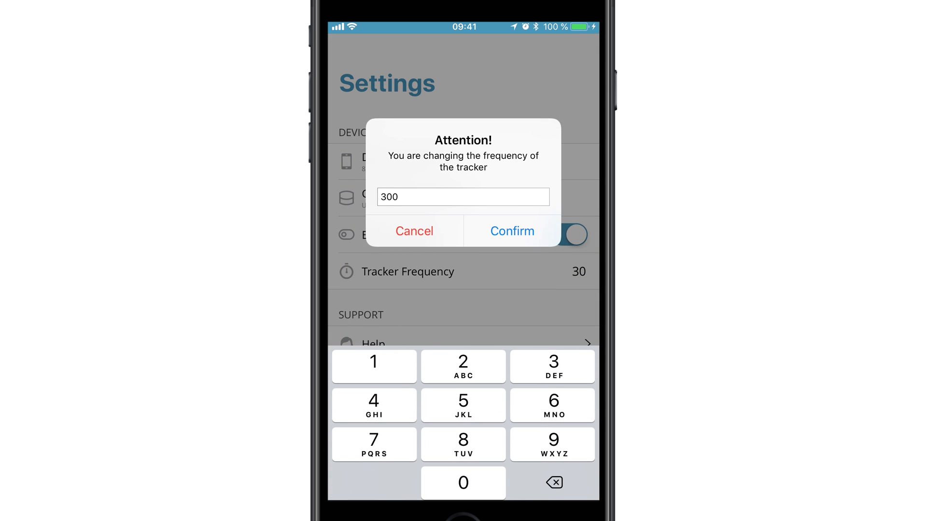
# Step: Confirm a tracker frequency of 300, then open the help section
pyautogui.click(512, 231)
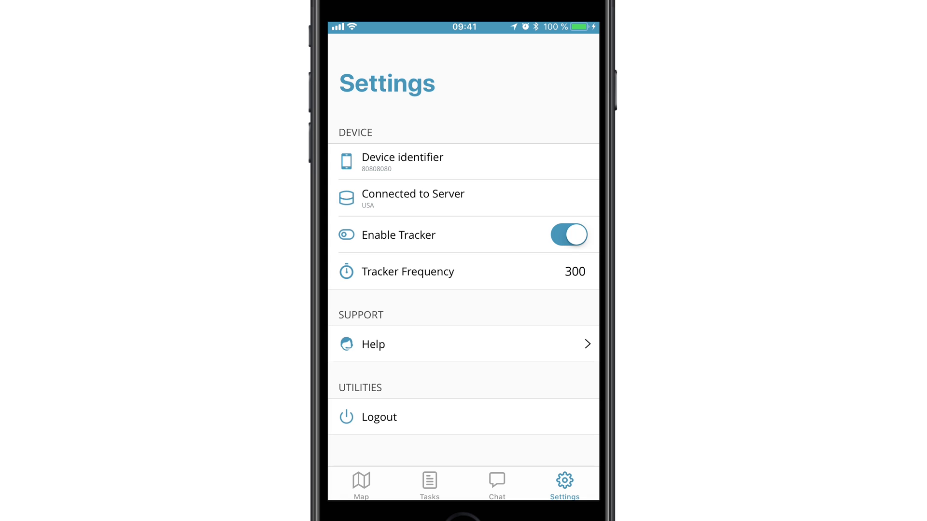
pyautogui.click(571, 344)
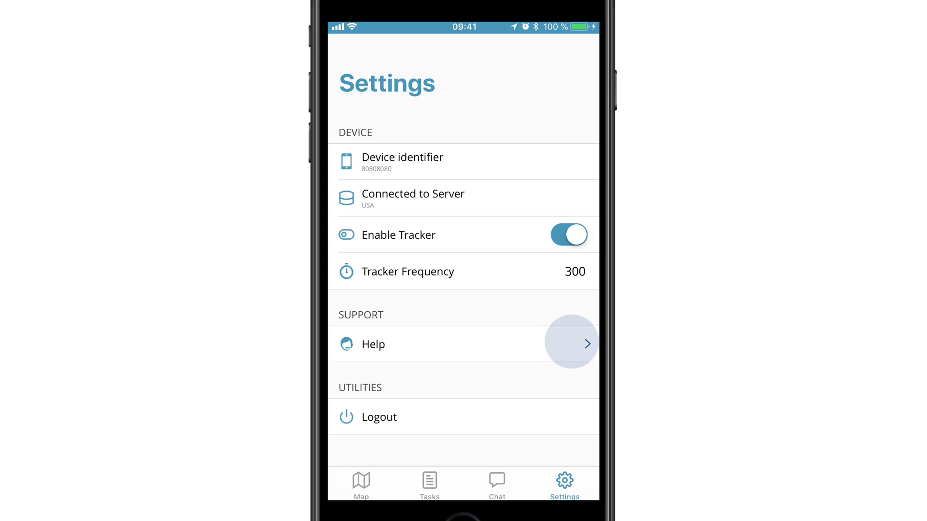